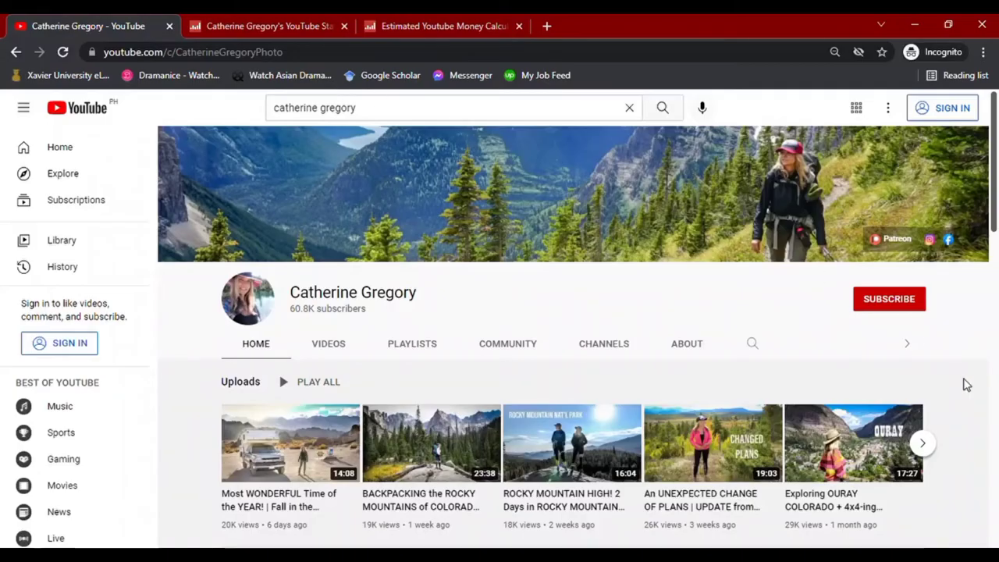
mouse_move(206, 303)
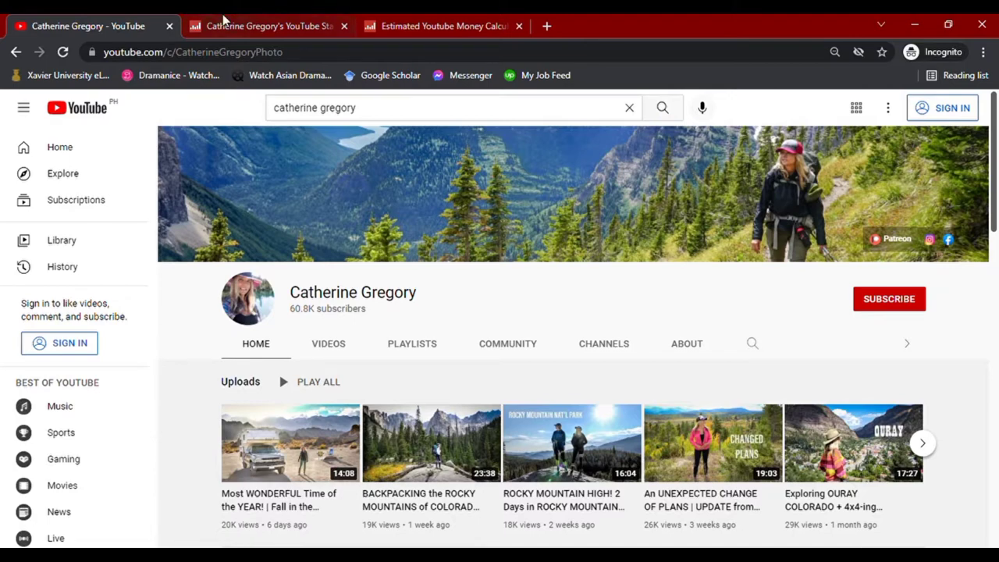
- Review Catherine Gregory's Social Blade stats down to the daily, weekly and 30-day averages table
click(268, 25)
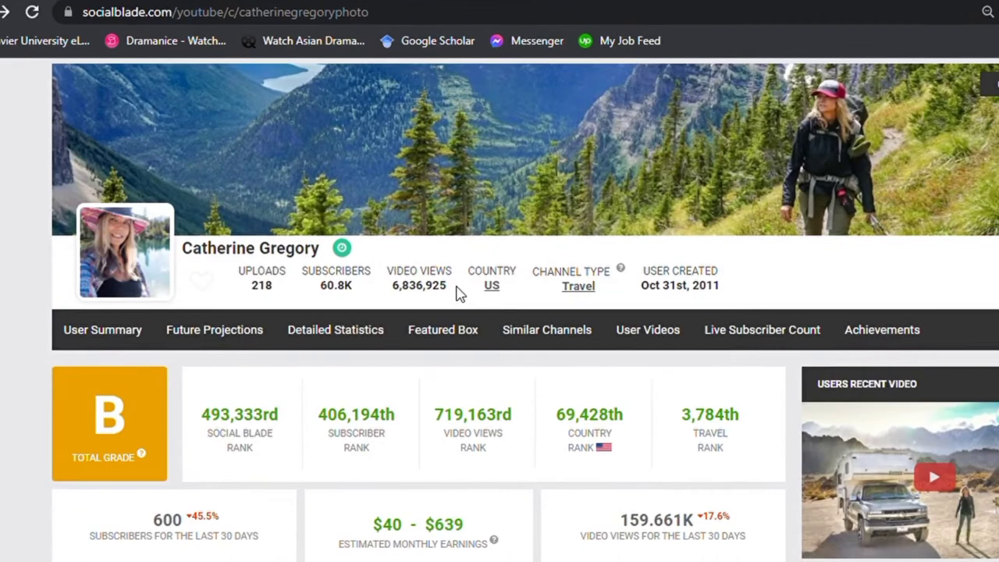
scroll(down, 3)
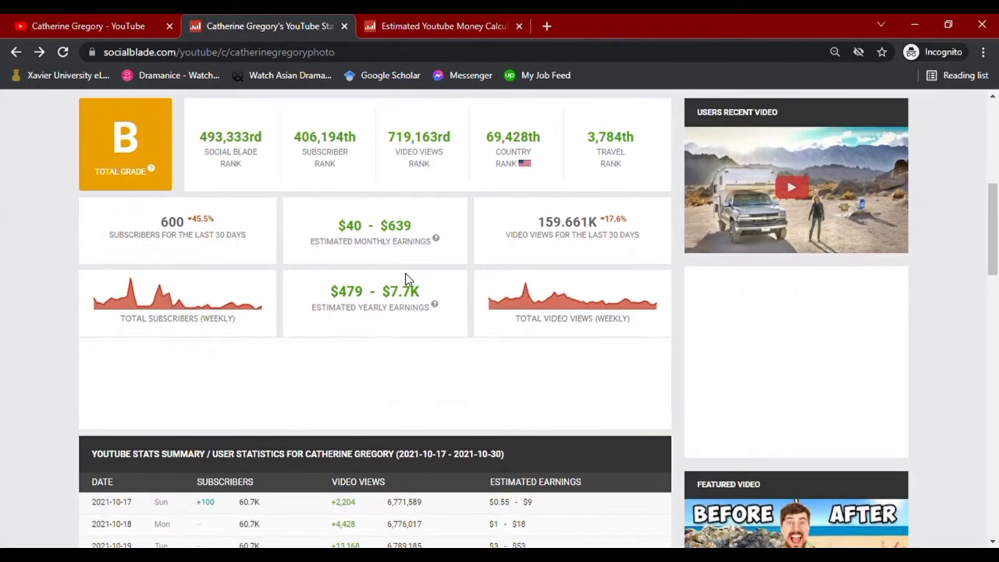
scroll(down, 3)
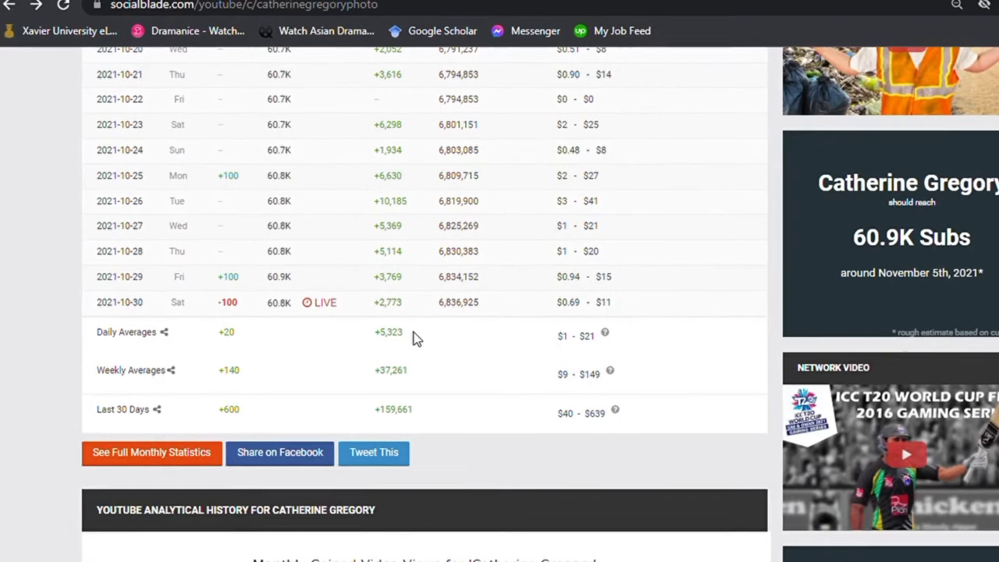
scroll(down, 3)
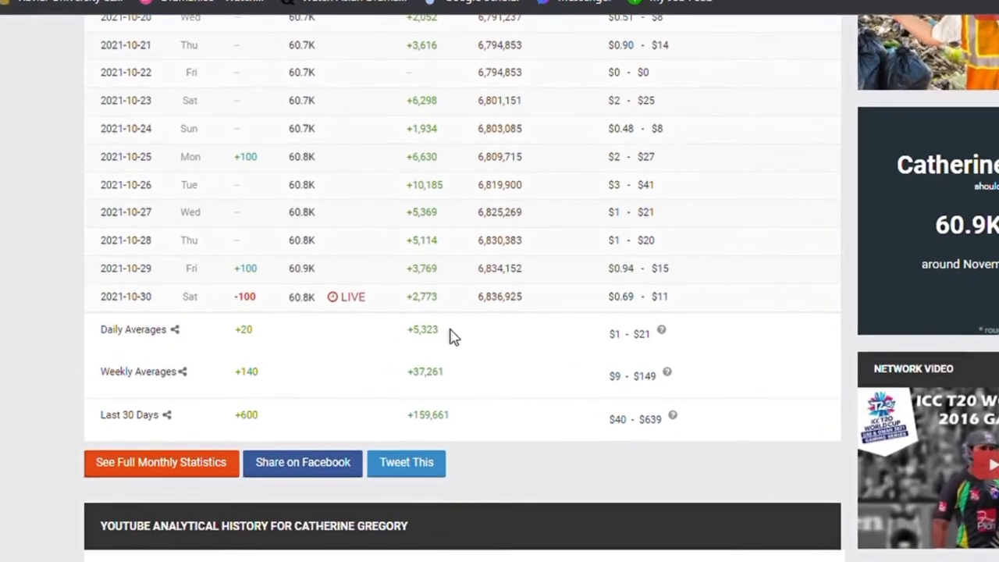
scroll(down, 3)
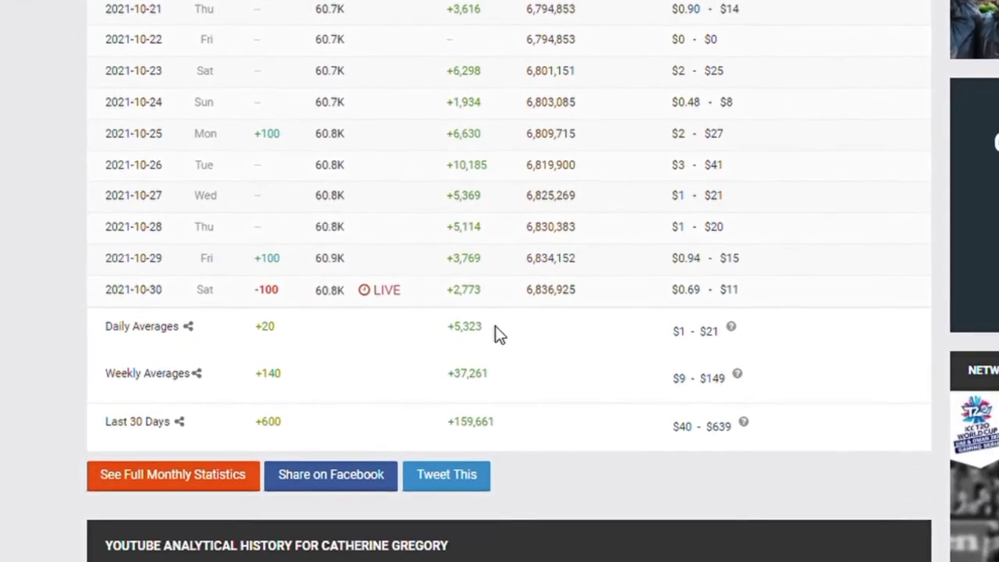
scroll(down, 3)
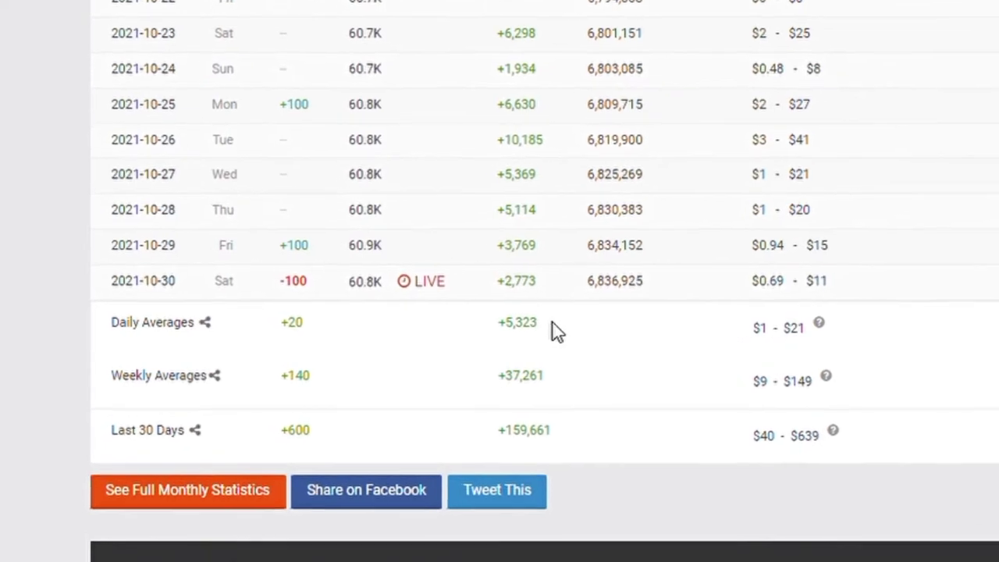
scroll(down, 3)
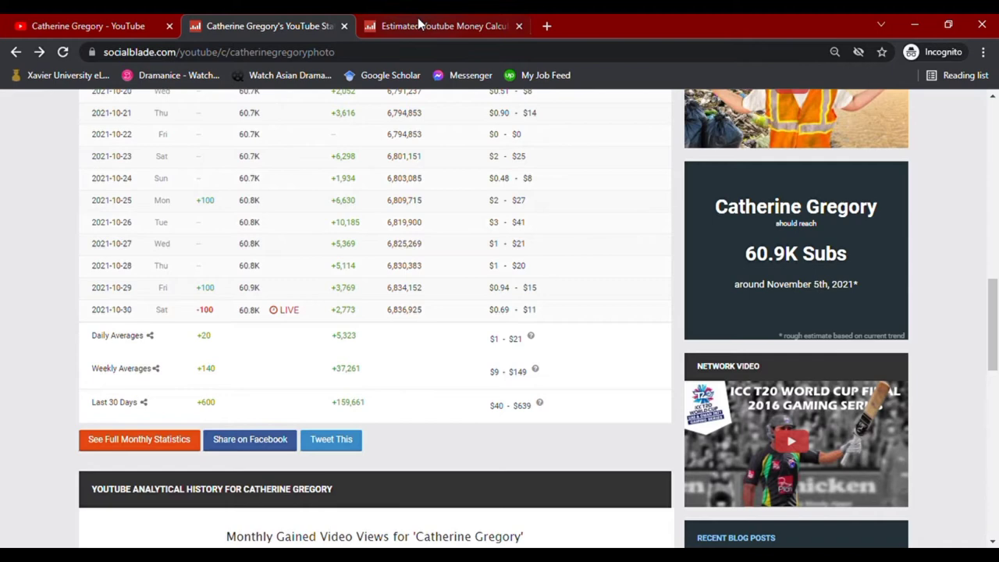
- Check the calculator's $27.50 daily / $9,900 yearly estimate, then browse her YouTube channel home
click(443, 25)
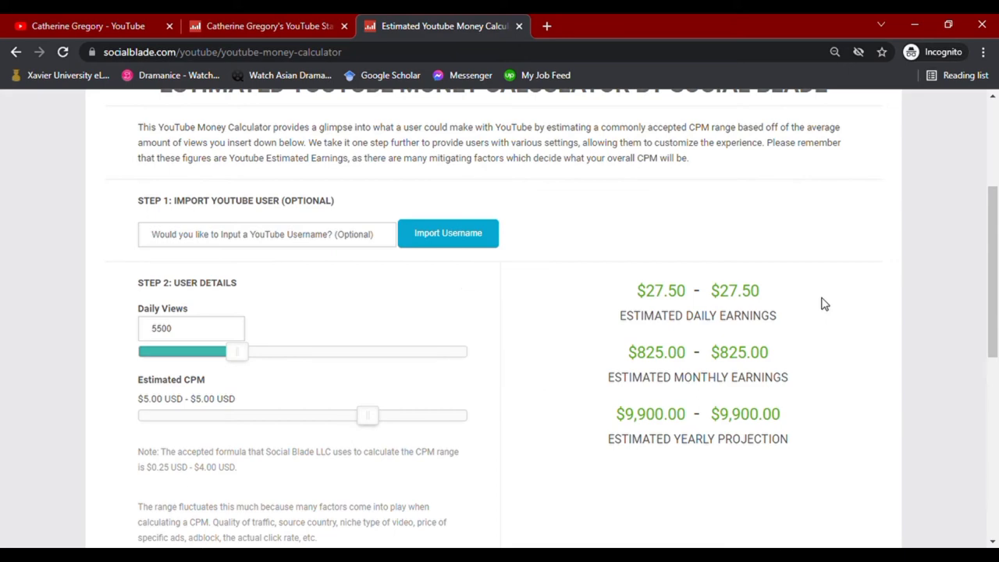
click(86, 25)
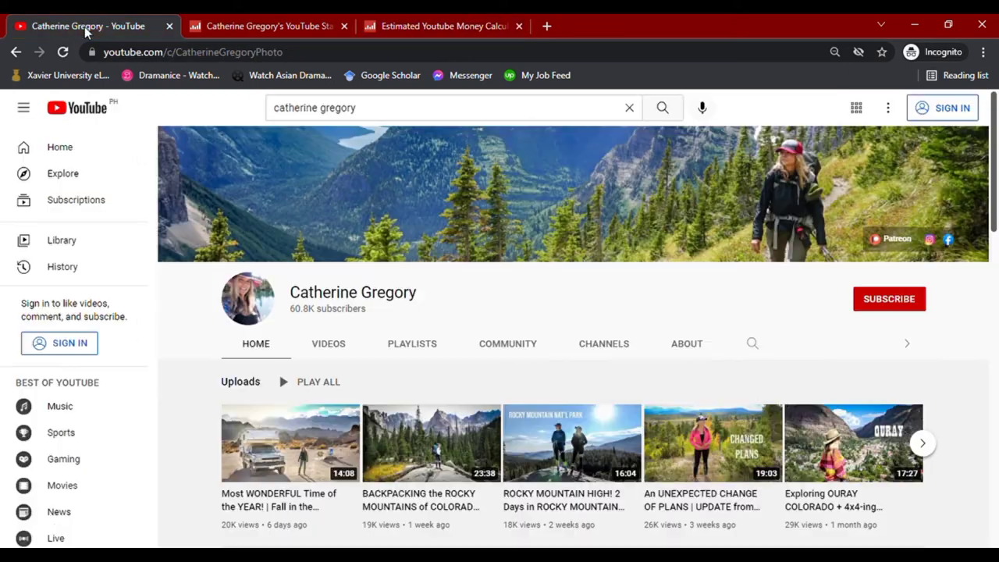
scroll(down, 3)
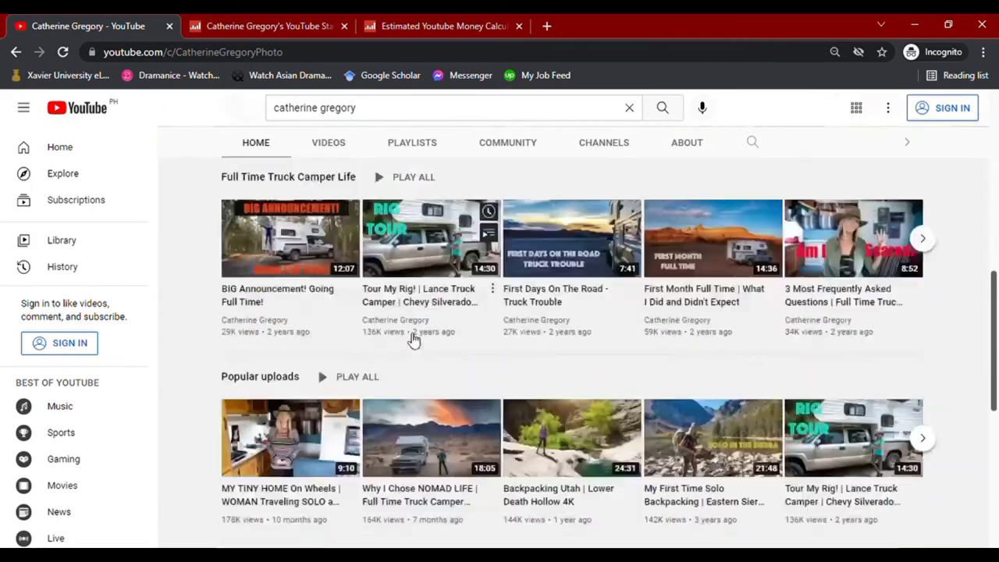
scroll(down, 3)
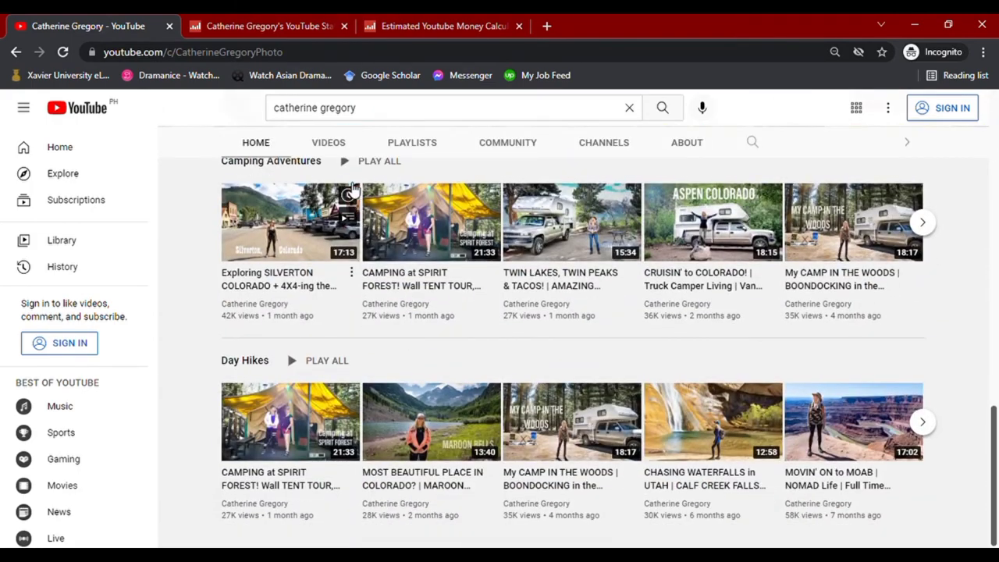
- Browse the channel's Videos list down to uploads from about a year ago
click(328, 142)
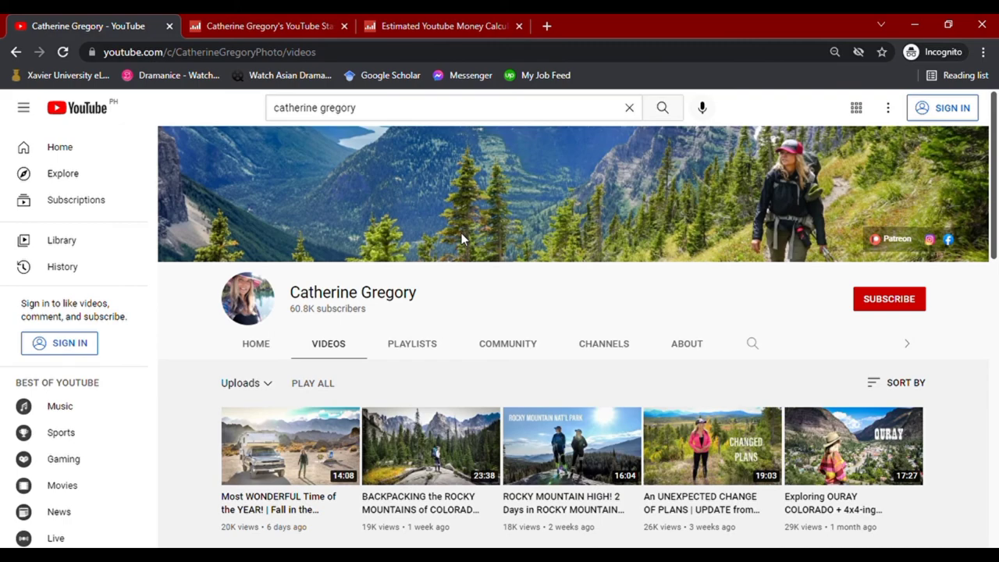
scroll(down, 3)
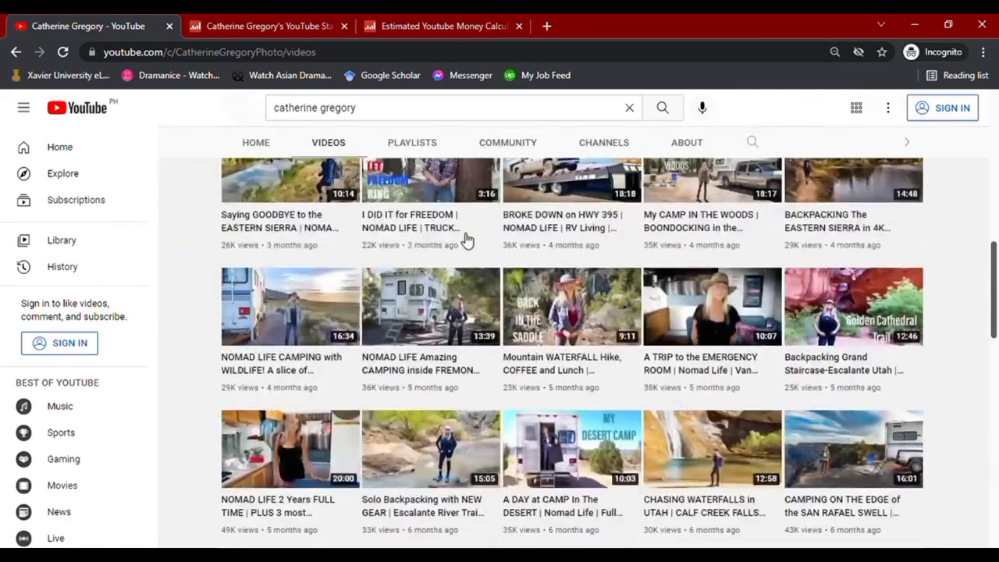
scroll(down, 3)
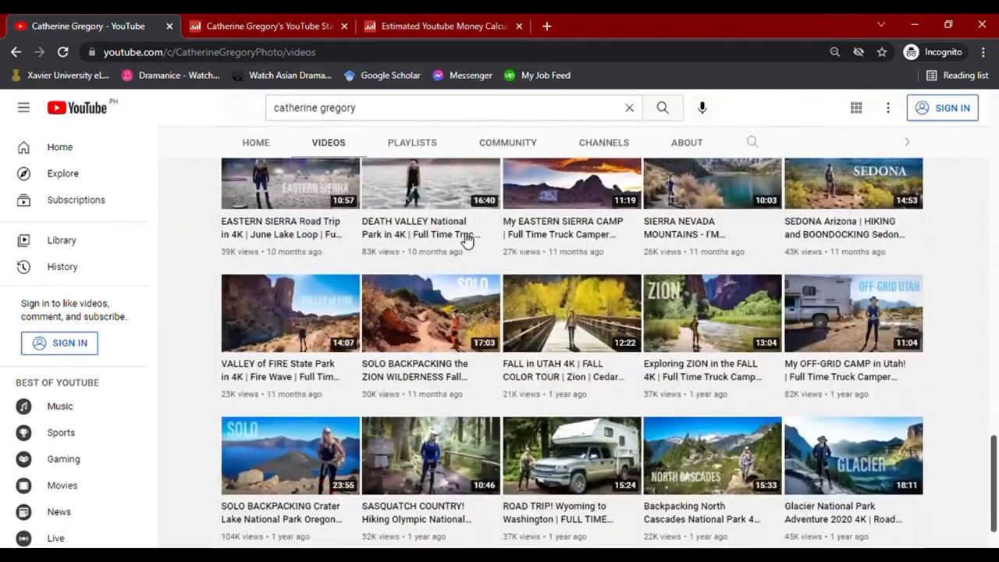
scroll(down, 3)
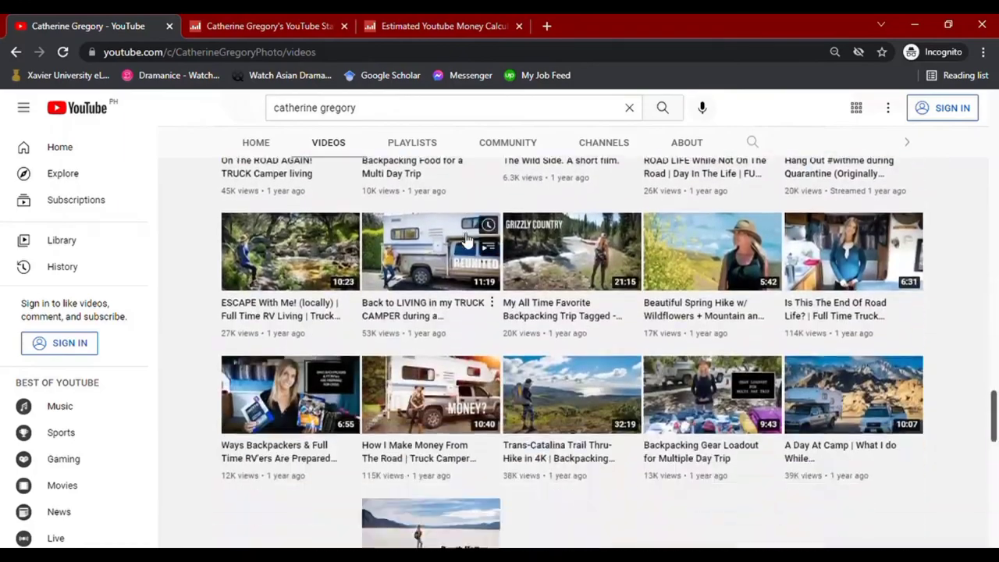
scroll(down, 3)
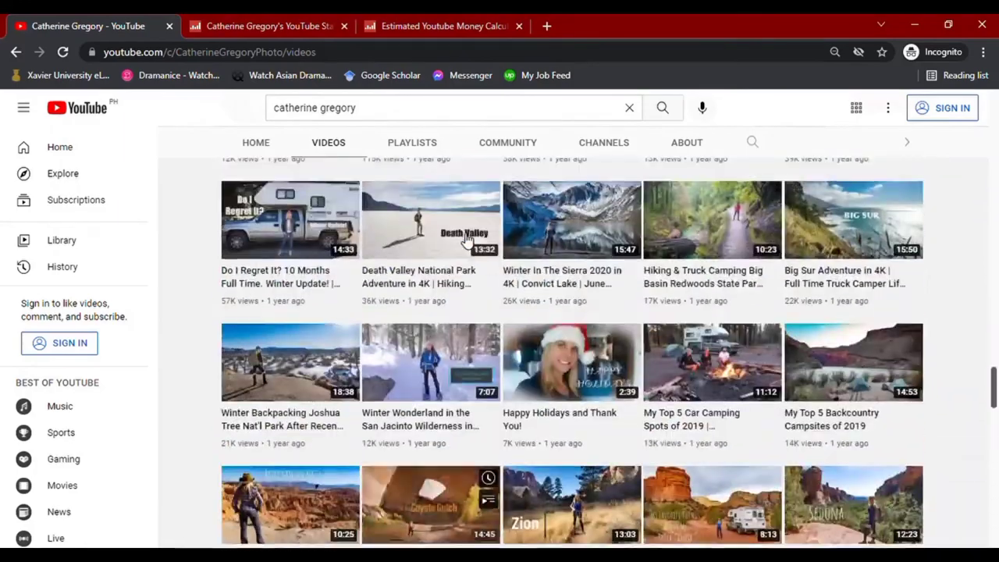
scroll(down, 3)
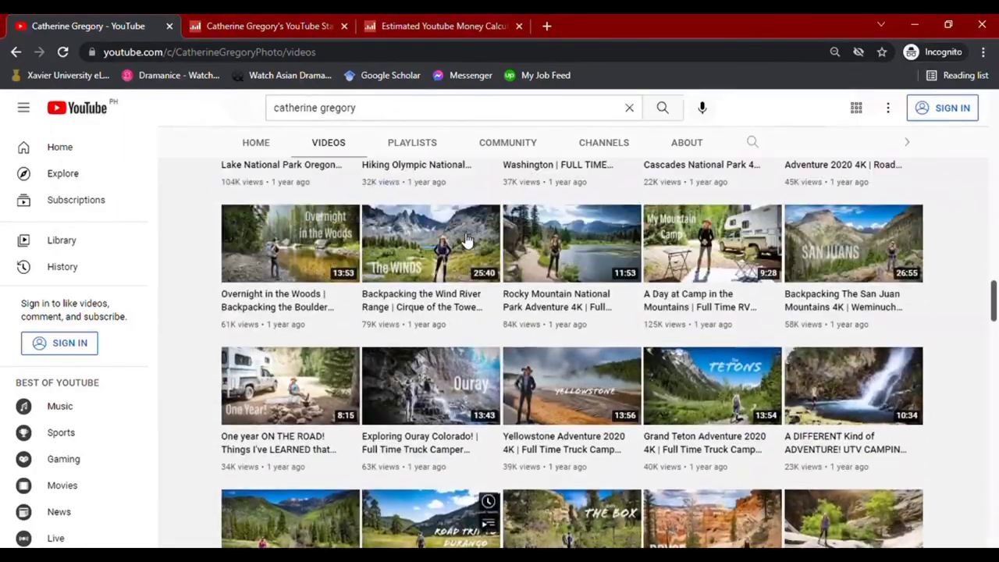